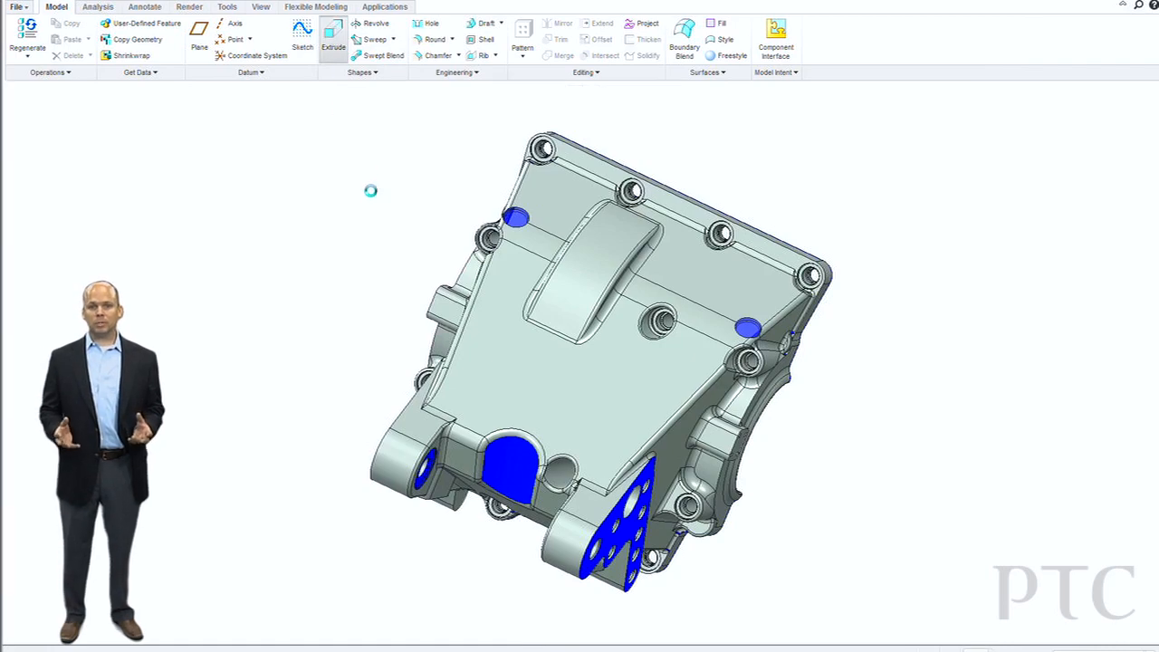
Start an Extrude feature sketched on the housing's flat face.
left_click(333, 41)
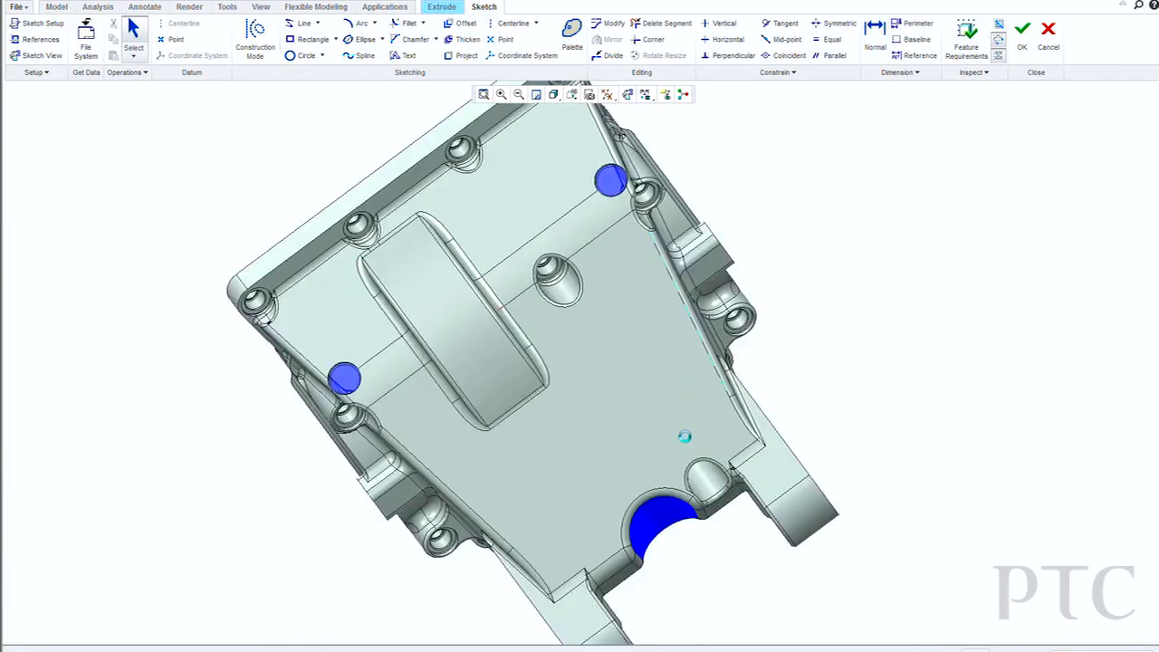
Orient the sketch to Sketch View and activate the Line tool.
right_click(685, 438)
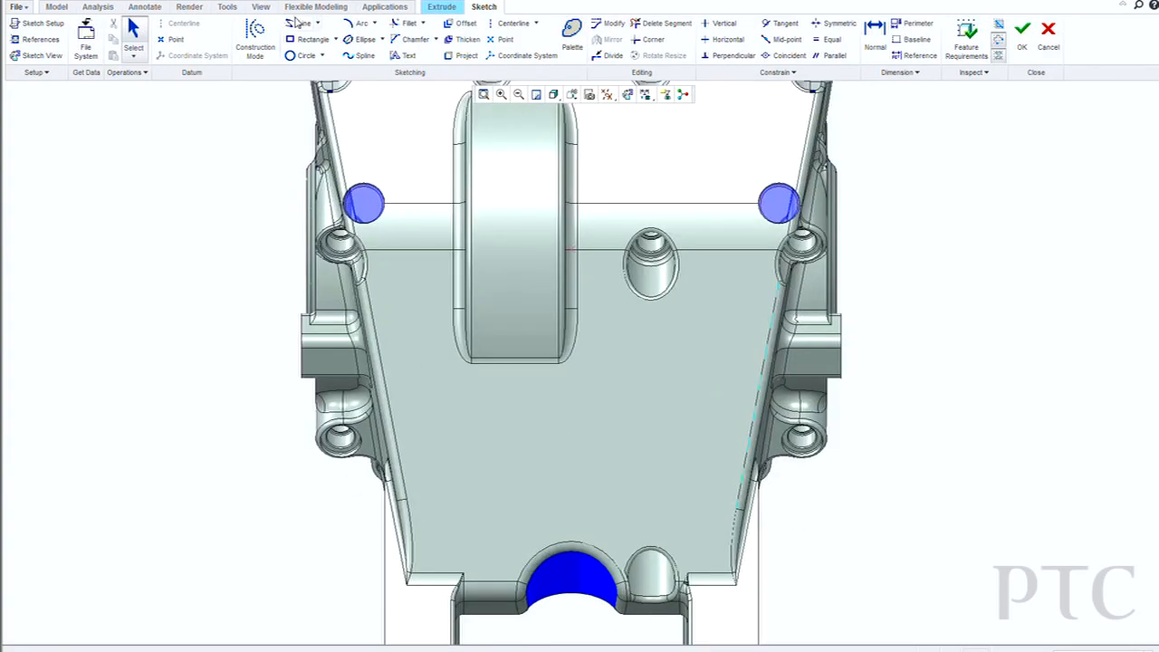
left_click(302, 23)
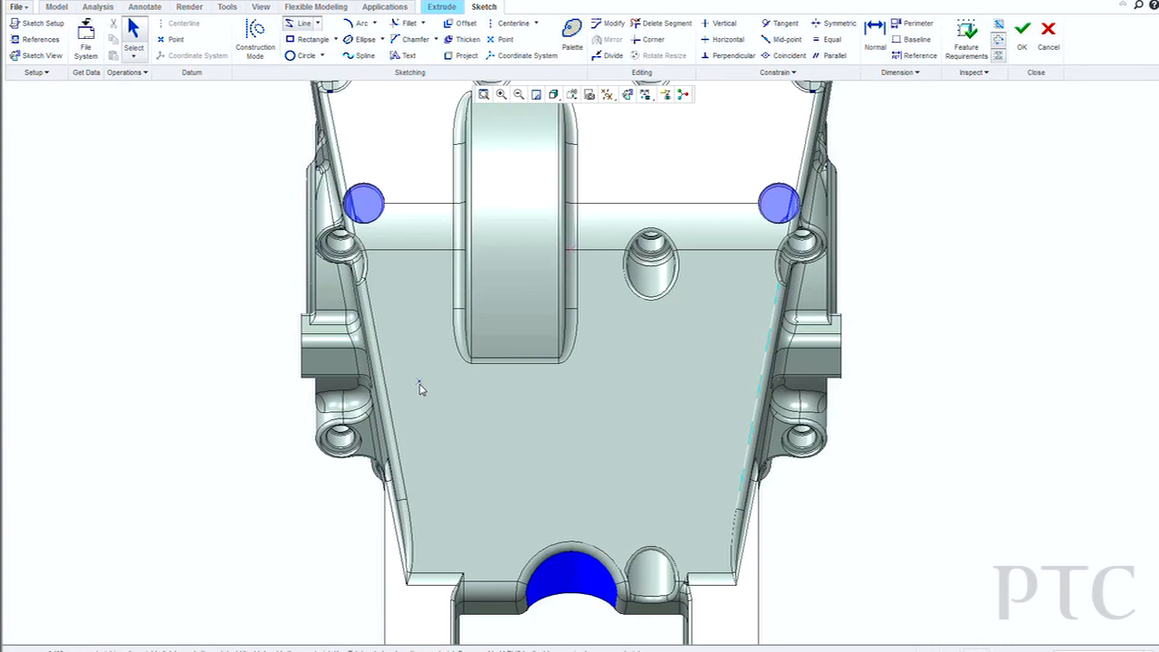
Sketch a four-line trapezoid profile, previewed as a 32.50-deep cut.
left_click_drag(416, 388, 689, 377)
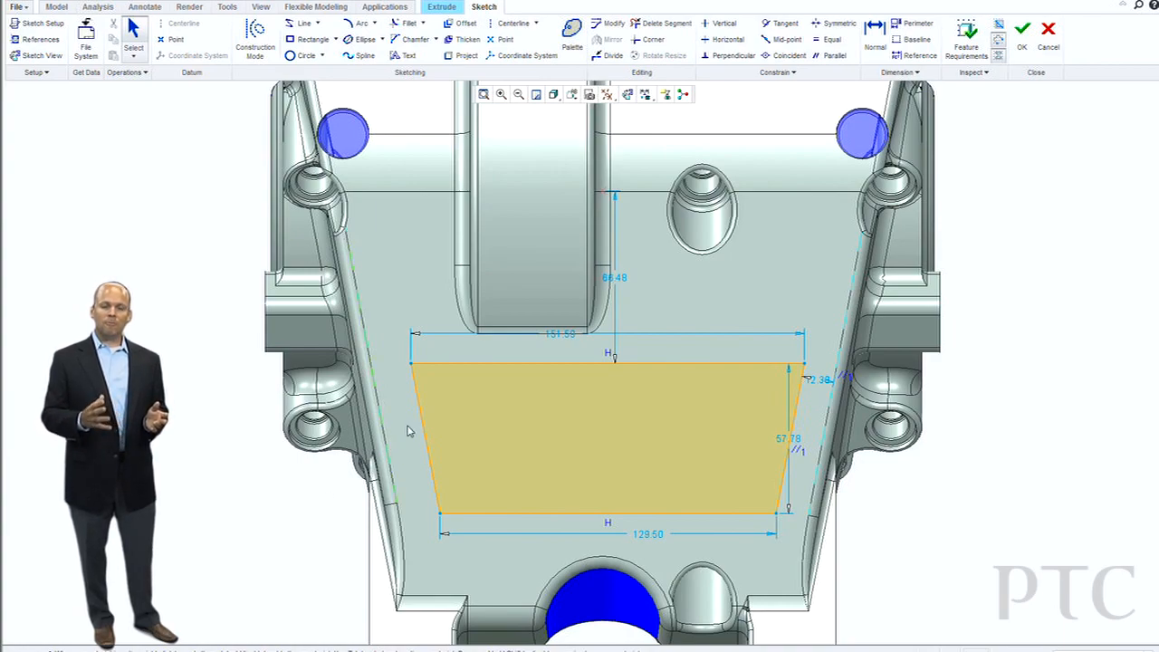
right_click(426, 420)
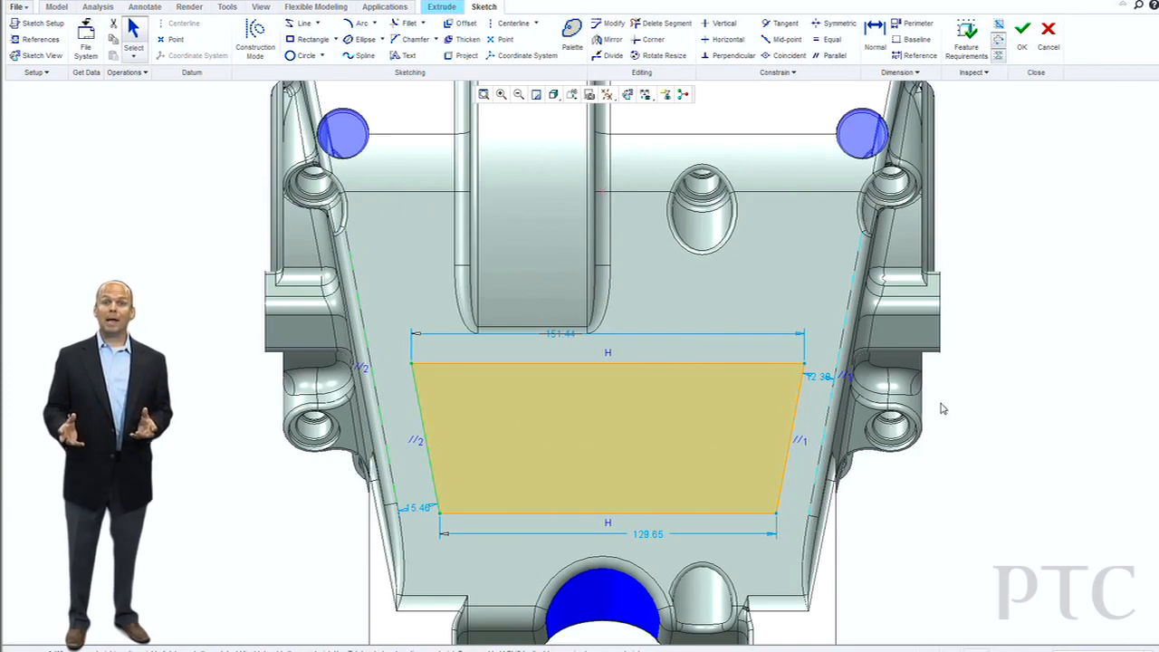
right_click(942, 409)
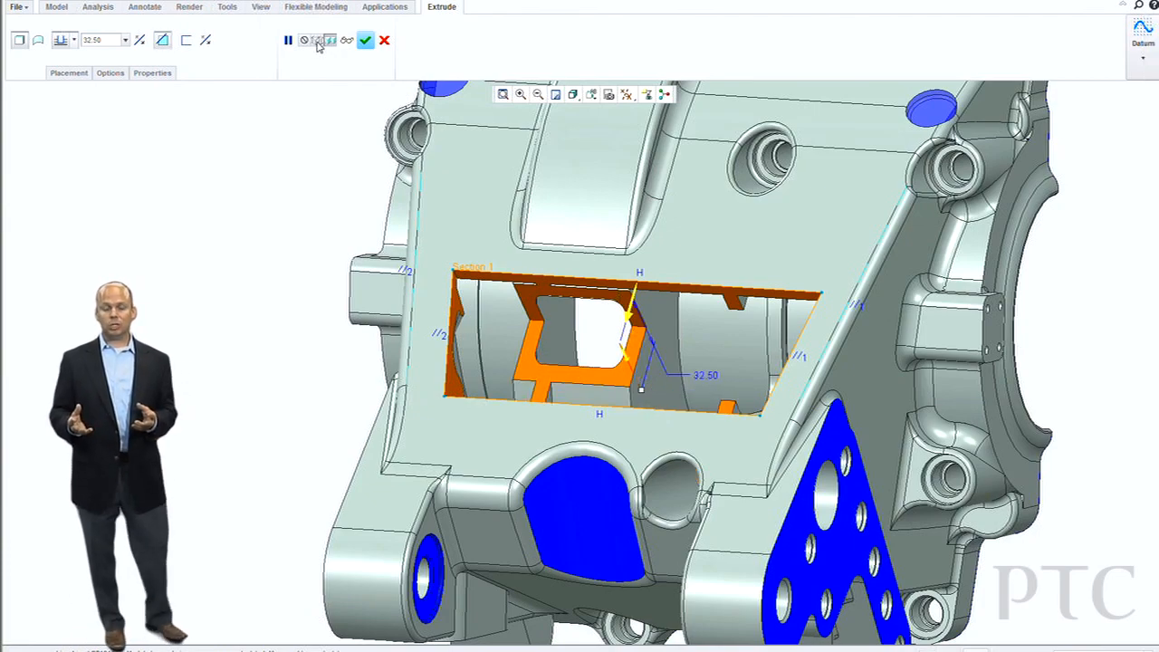
Toggle the cut option and drag the depth to 18.30 with 26.00 tapered sides.
left_click(318, 40)
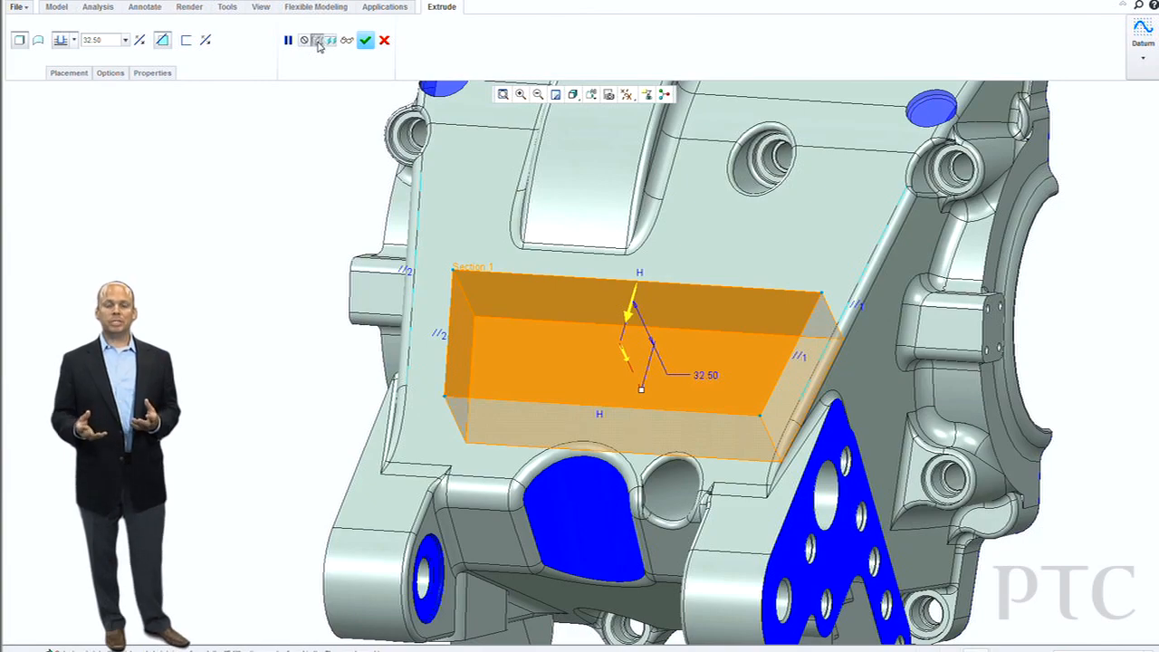
left_click(318, 39)
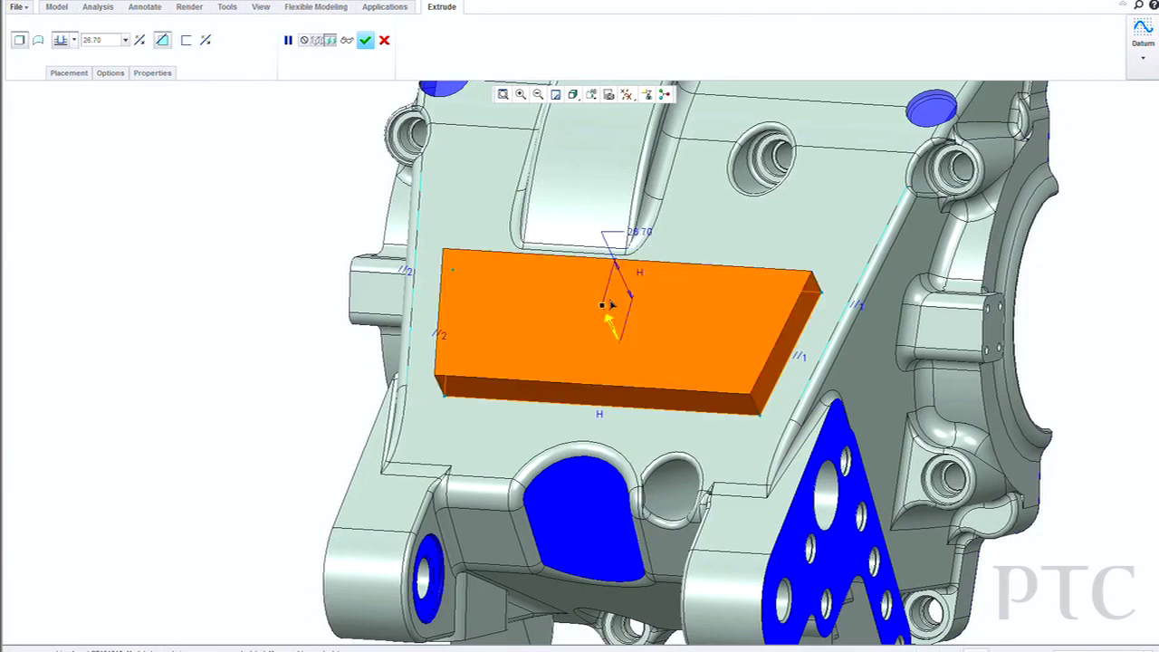
left_click_drag(614, 290, 607, 315)
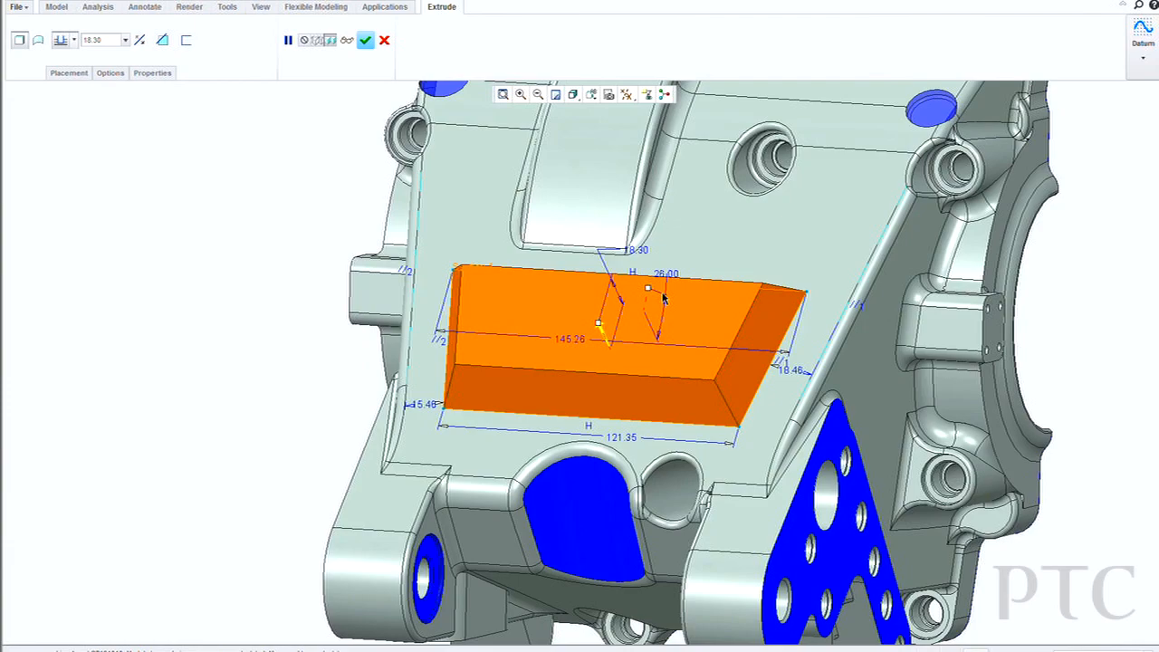
Complete the tapered extrude, then select it and choose Edit Definition.
left_click(366, 40)
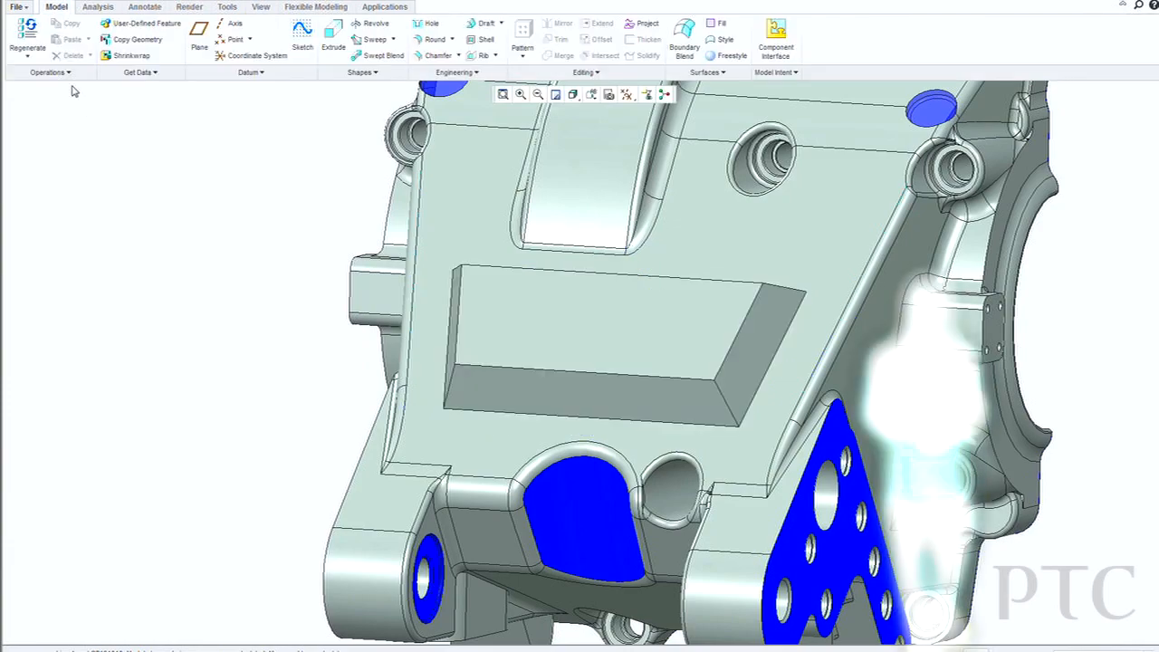
left_click(27, 35)
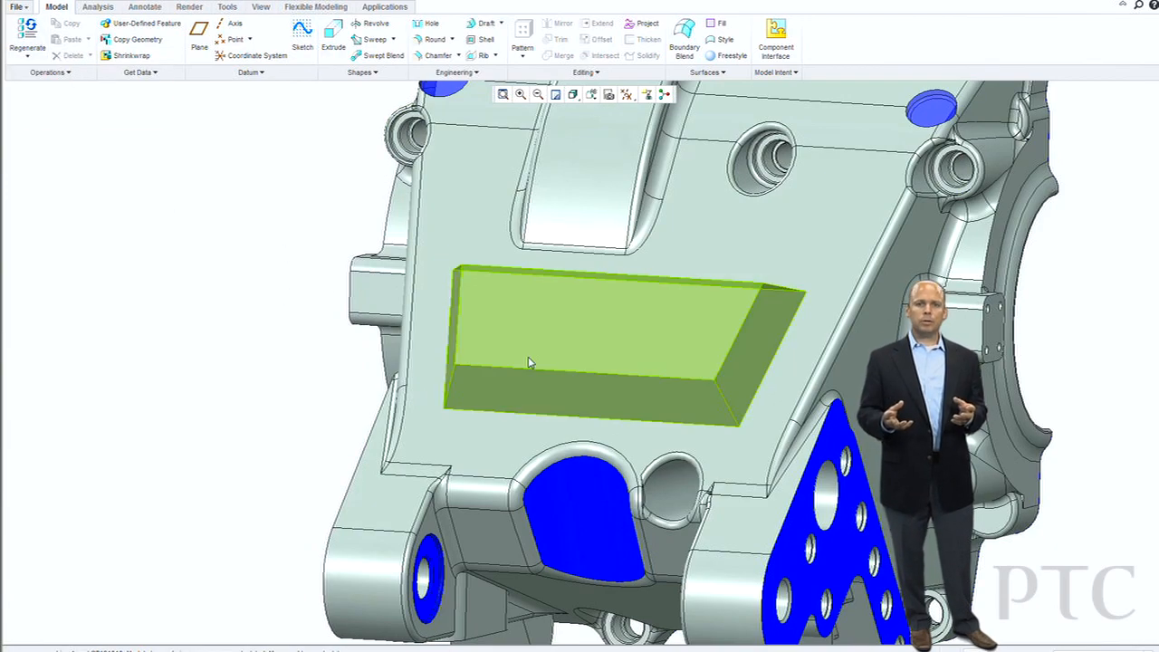
right_click(530, 362)
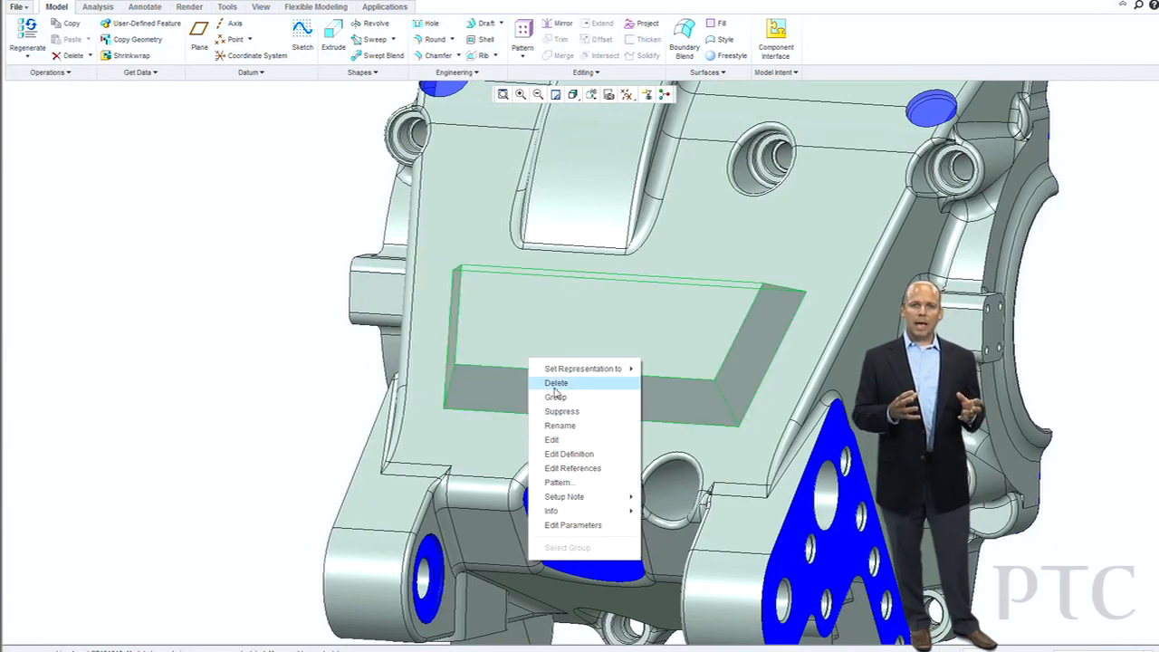
left_click(551, 439)
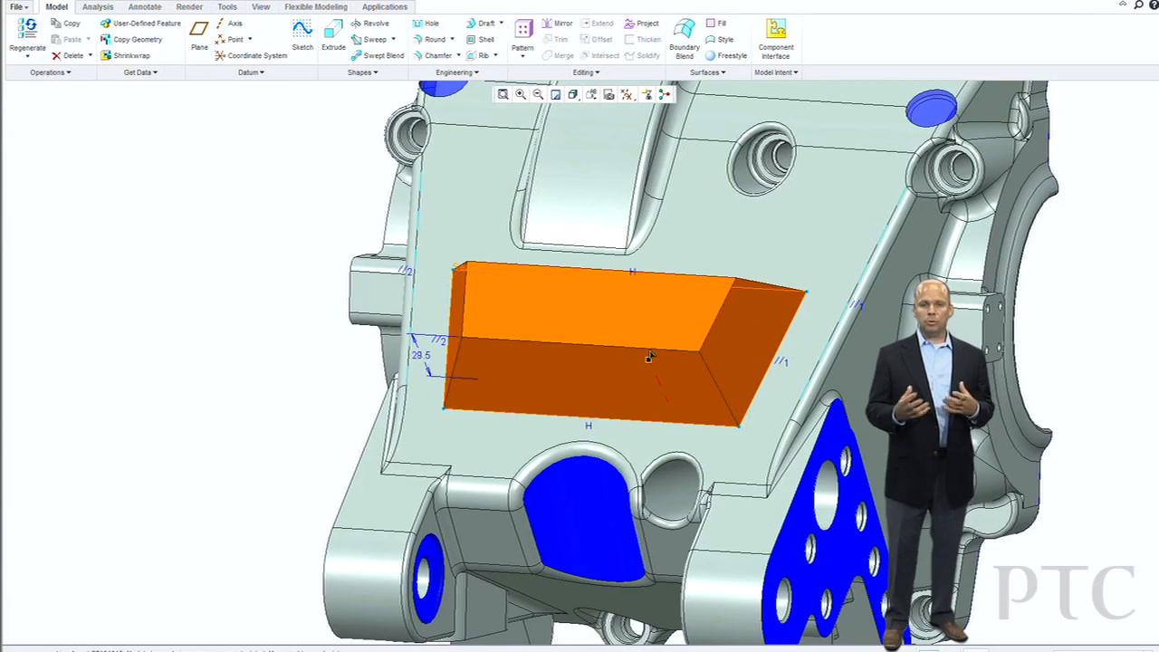